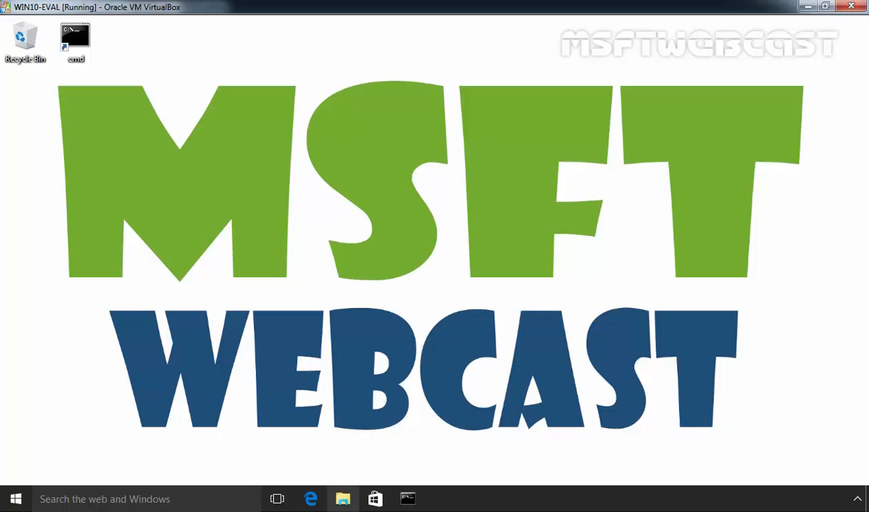
Launch File Explorer and start Map network drive from This PC's Computer tab
{"action": "left_click", "coordinate": [342, 498]}
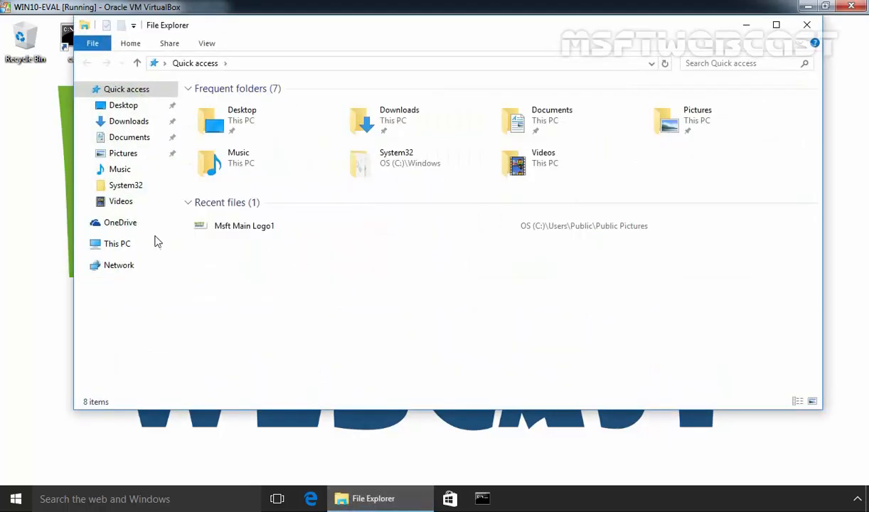
{"action": "left_click", "coordinate": [117, 243]}
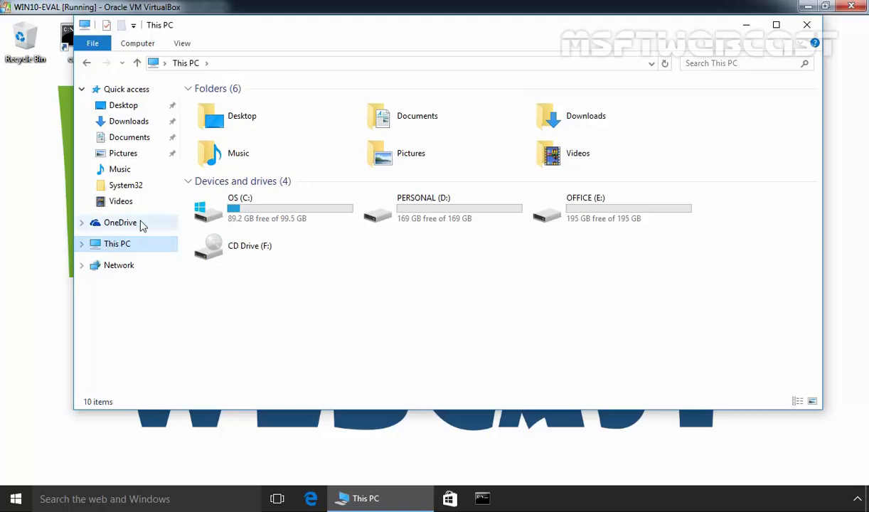
{"action": "left_click", "coordinate": [137, 43]}
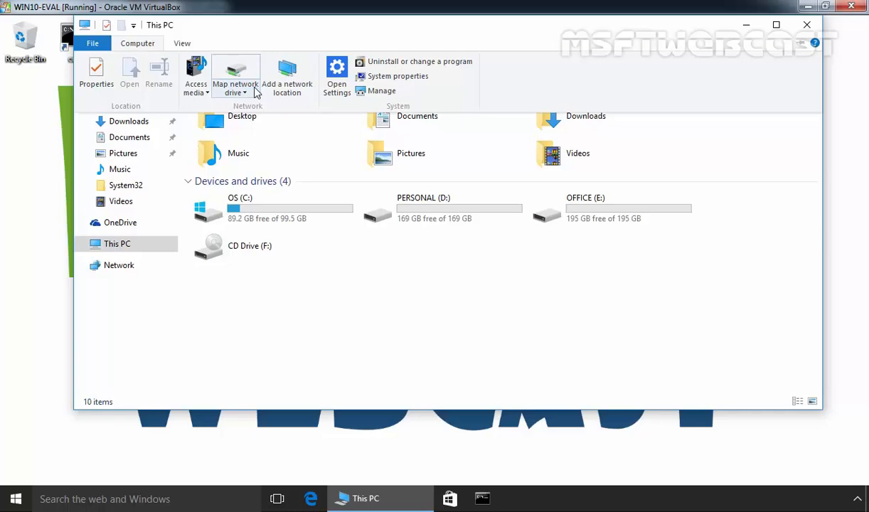
{"action": "left_click", "coordinate": [235, 78]}
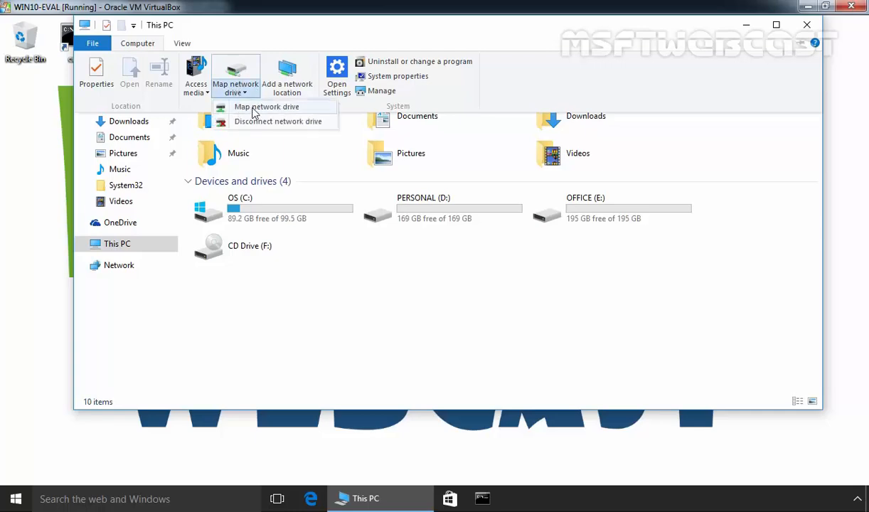
{"action": "left_click", "coordinate": [266, 106]}
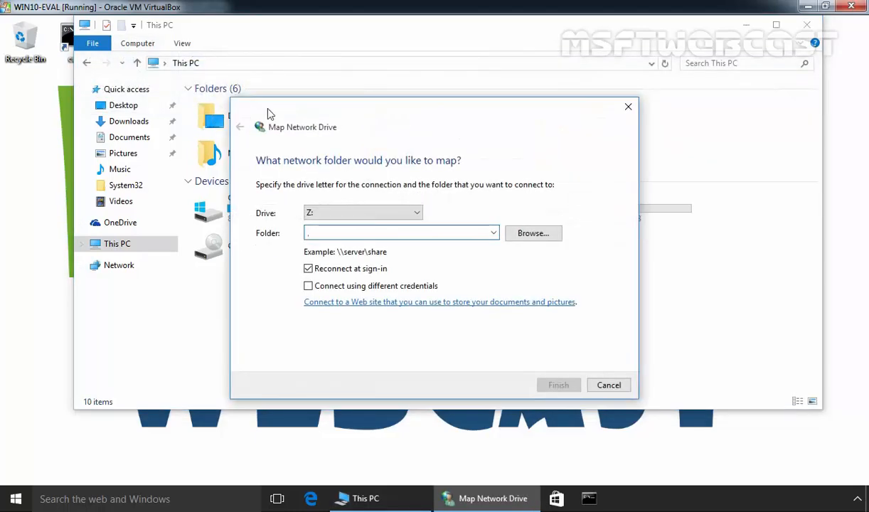
Browse to \\2k12r2-eval\share1 for drive Z:, signing in as Admin on the server
{"action": "left_click", "coordinate": [398, 232]}
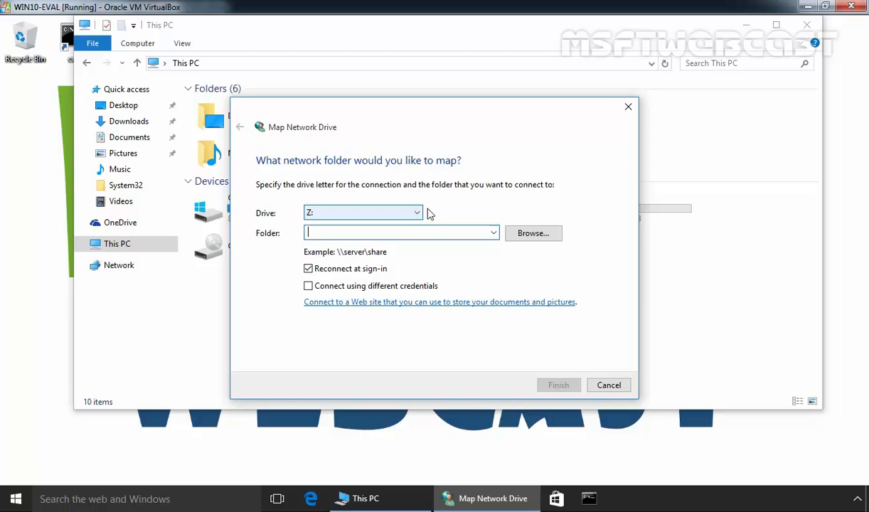
{"action": "left_click", "coordinate": [533, 233]}
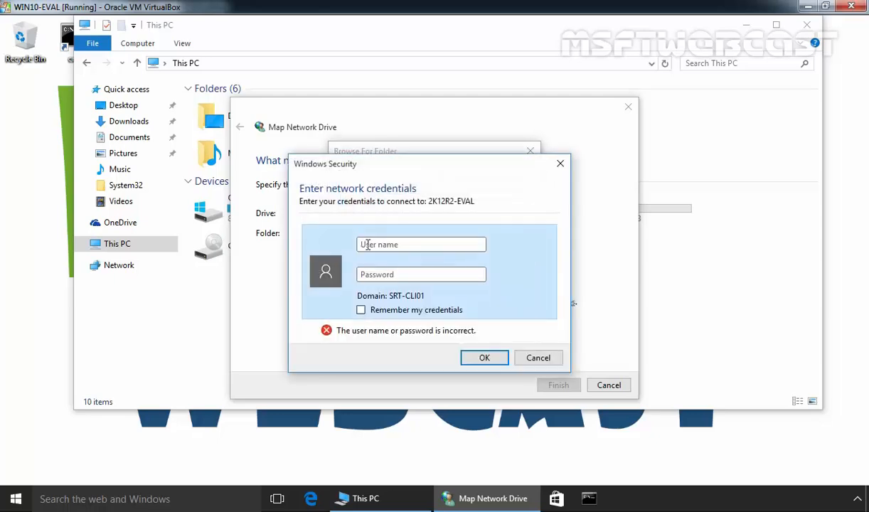
{"action": "left_click", "coordinate": [421, 243]}
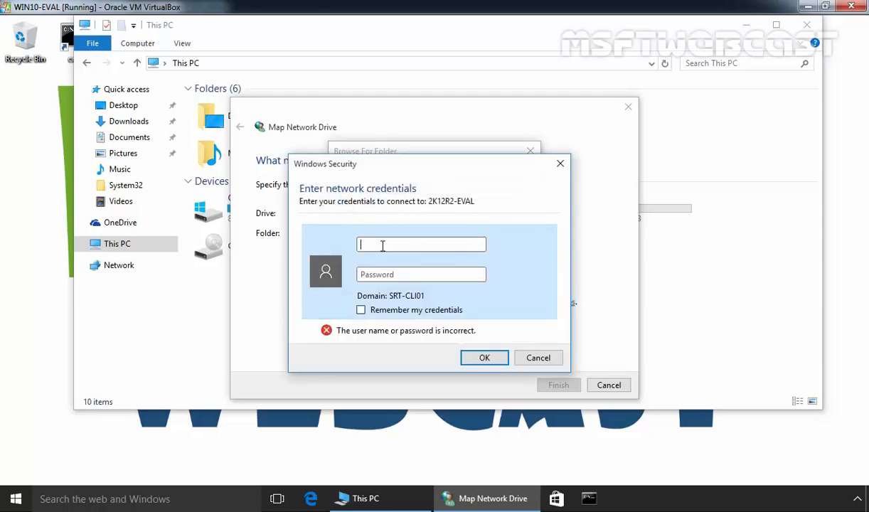
{"action": "type", "text": "Admin"}
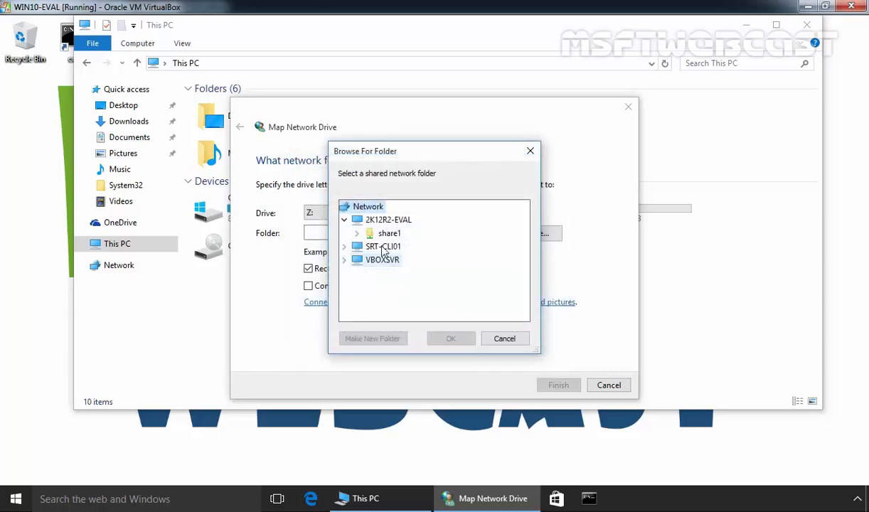
{"action": "left_click", "coordinate": [390, 233]}
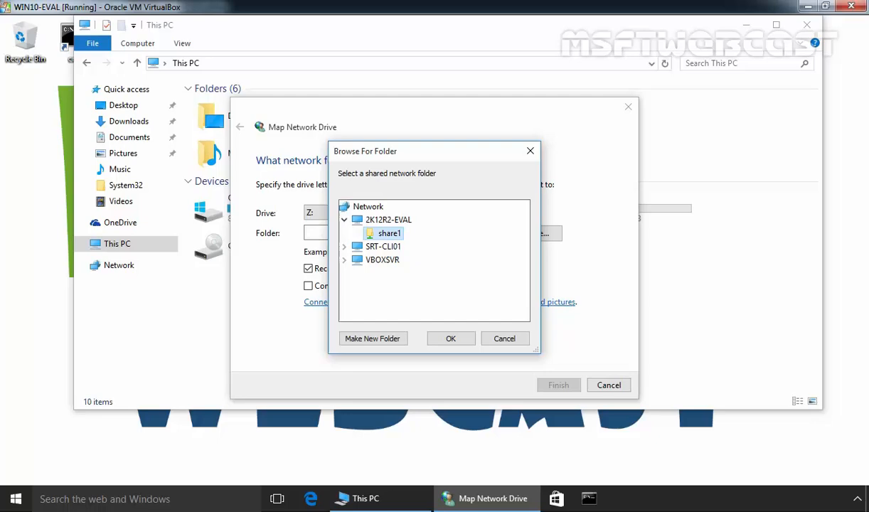
{"action": "left_click", "coordinate": [450, 338]}
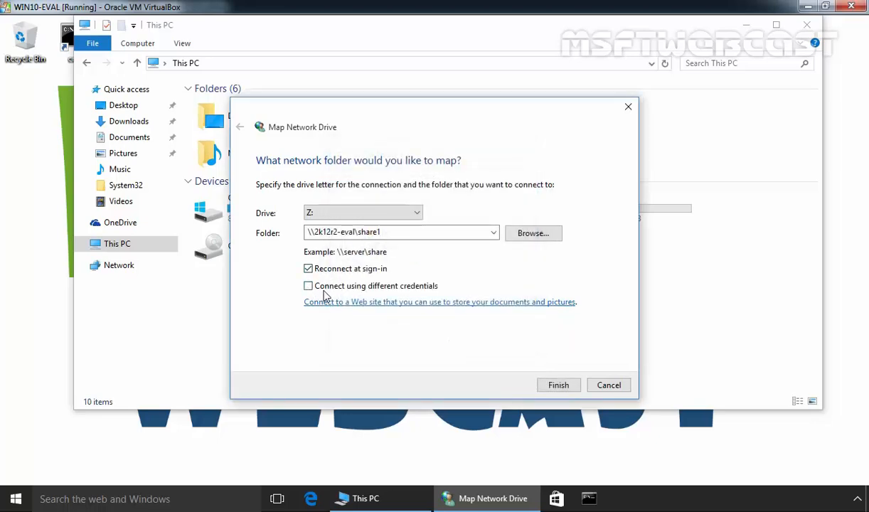
{"action": "mouse_move", "coordinate": [402, 292]}
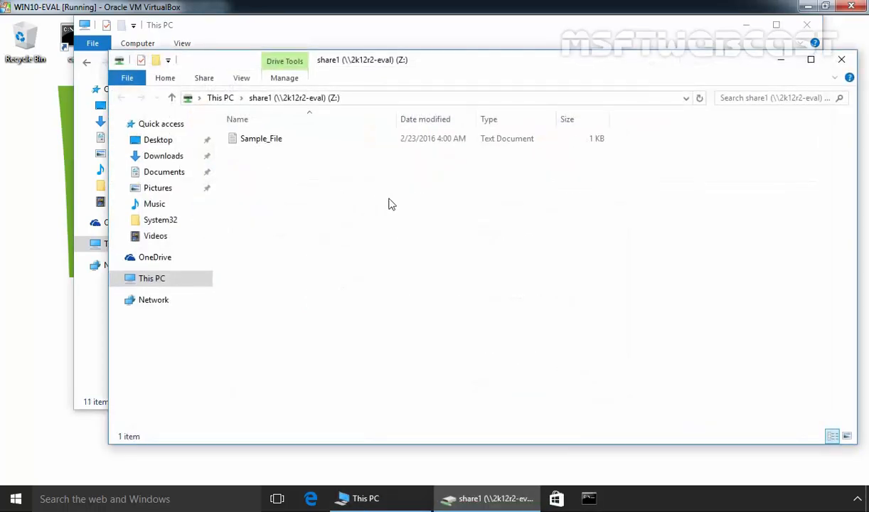
{"action": "mouse_move", "coordinate": [842, 59]}
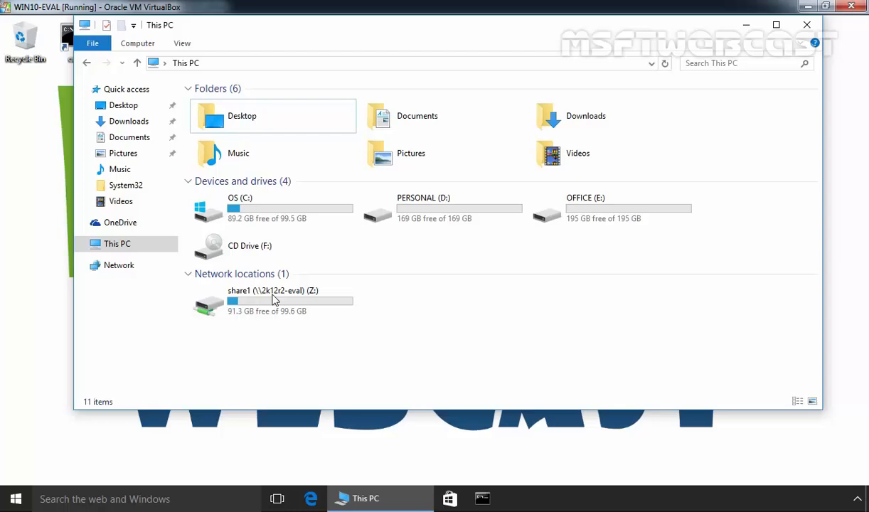
Select and open share1 (Z:) under Network locations to view its contents
{"action": "left_click", "coordinate": [272, 299]}
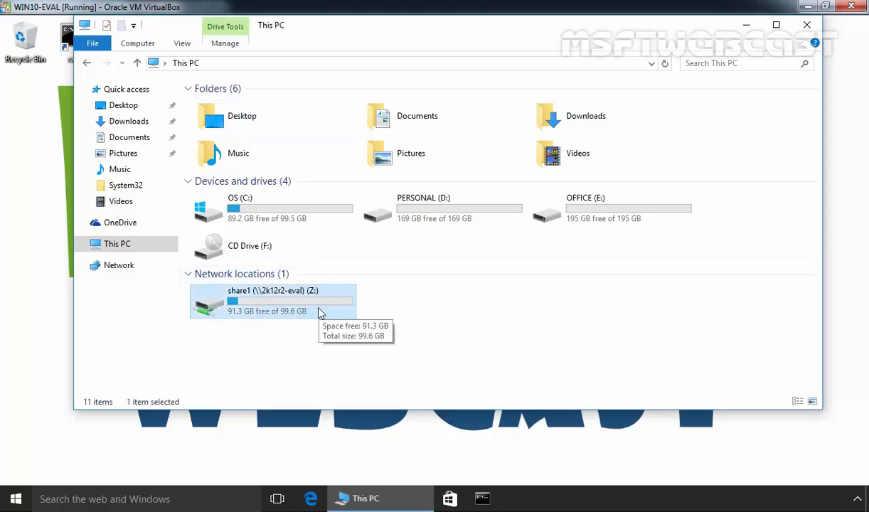
{"action": "double_click", "coordinate": [273, 299]}
{"action": "type", "text": "cmd"}
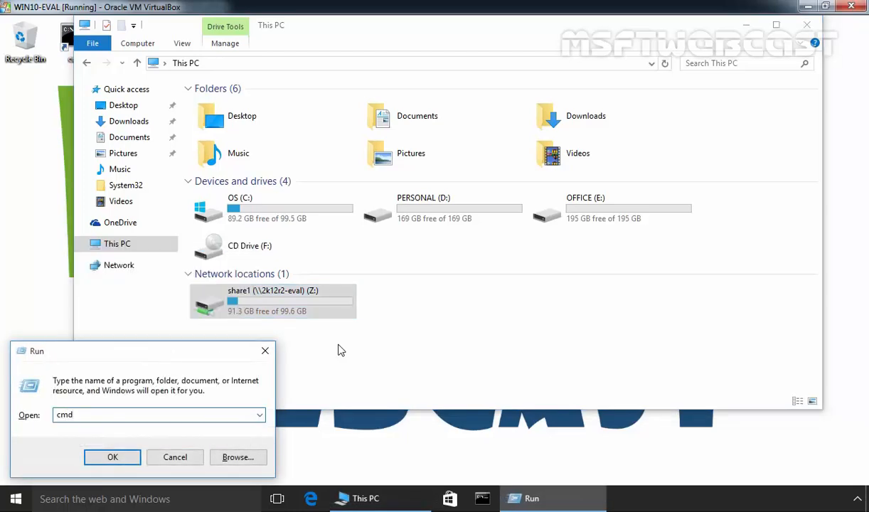
Run 'net use Y: \\2k12r2-eval\share1' in Command Prompt, then select the new Y: drive
{"action": "left_click", "coordinate": [112, 457]}
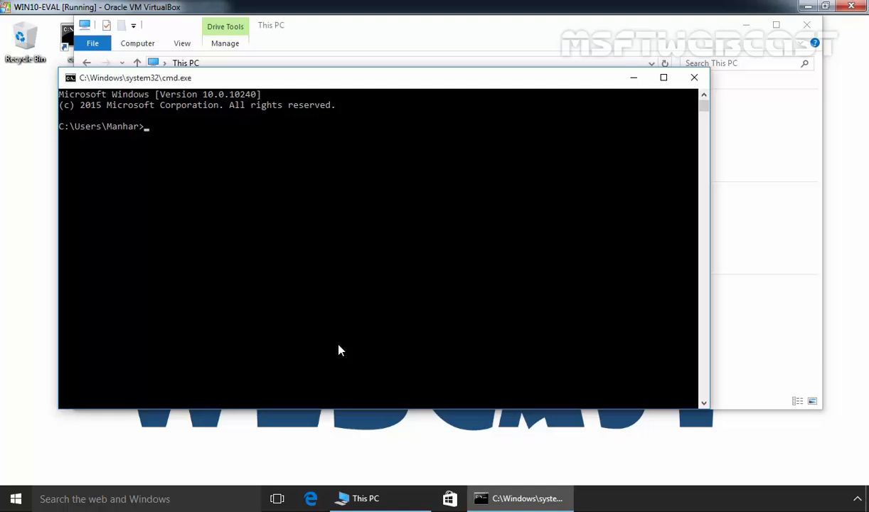
{"action": "type", "text": "net use"}
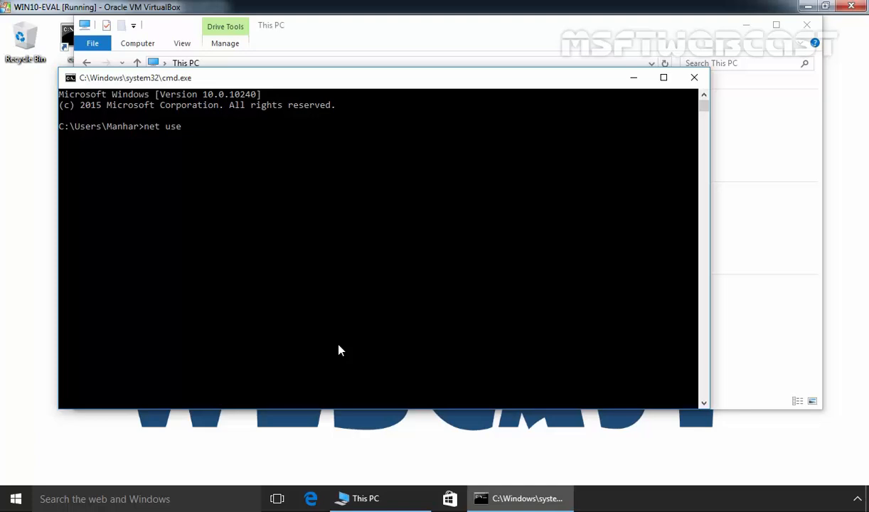
{"action": "type", "text": "Y"}
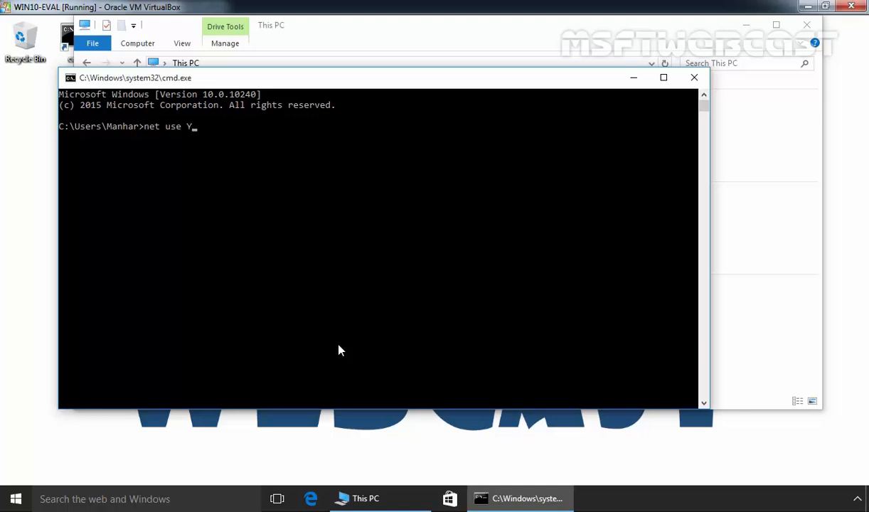
{"action": "type", "text": ":"}
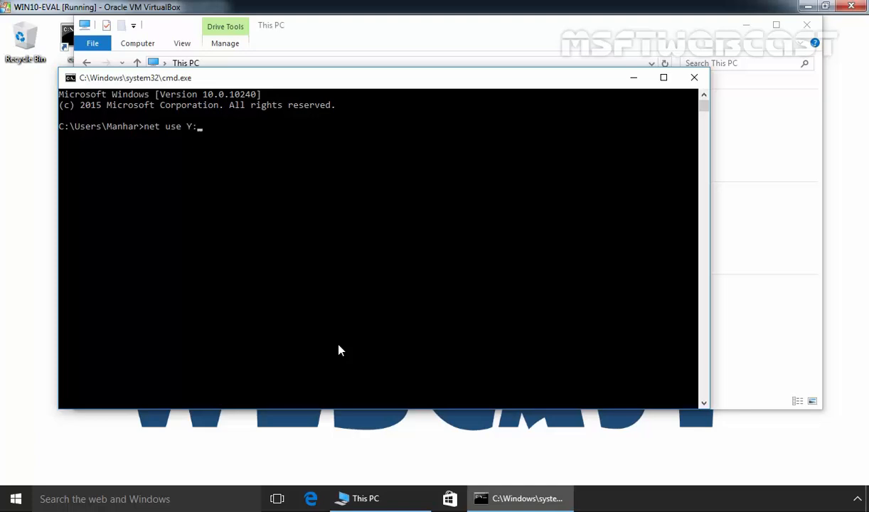
{"action": "type", "text": "\\\\"}
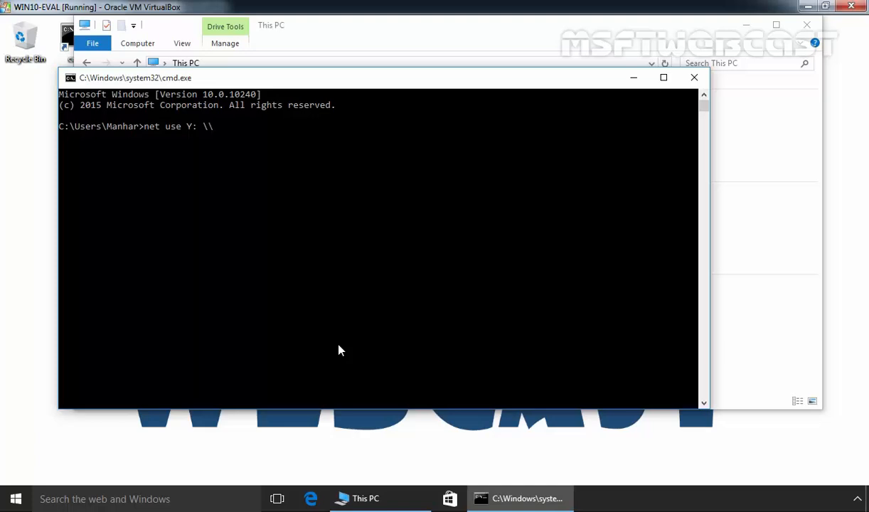
{"action": "type", "text": "2"}
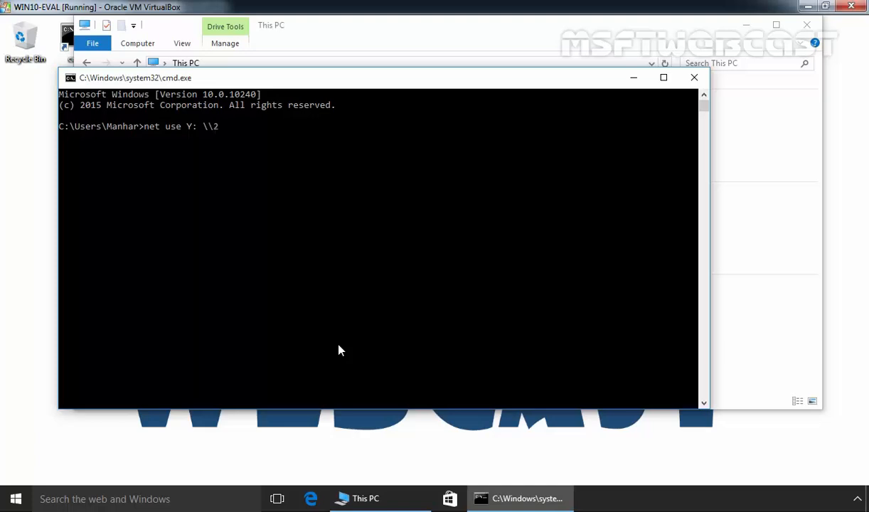
{"action": "type", "text": "k"}
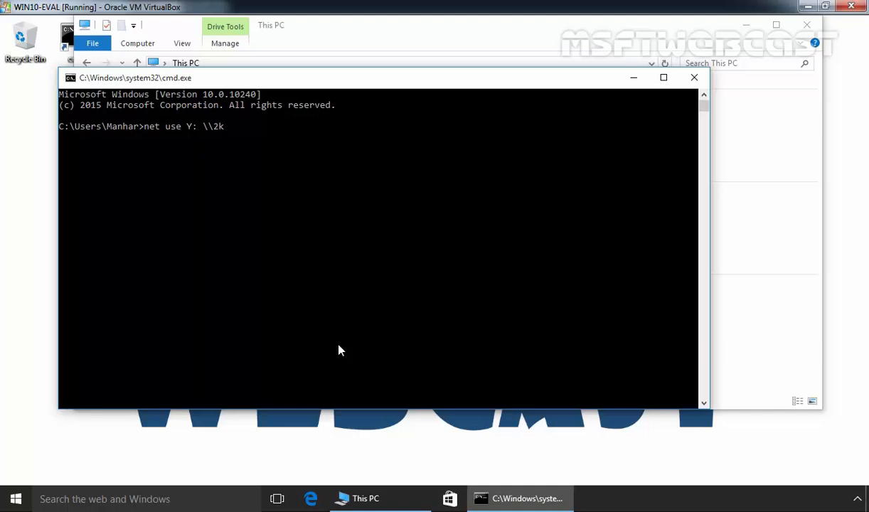
{"action": "type", "text": "12r2-"}
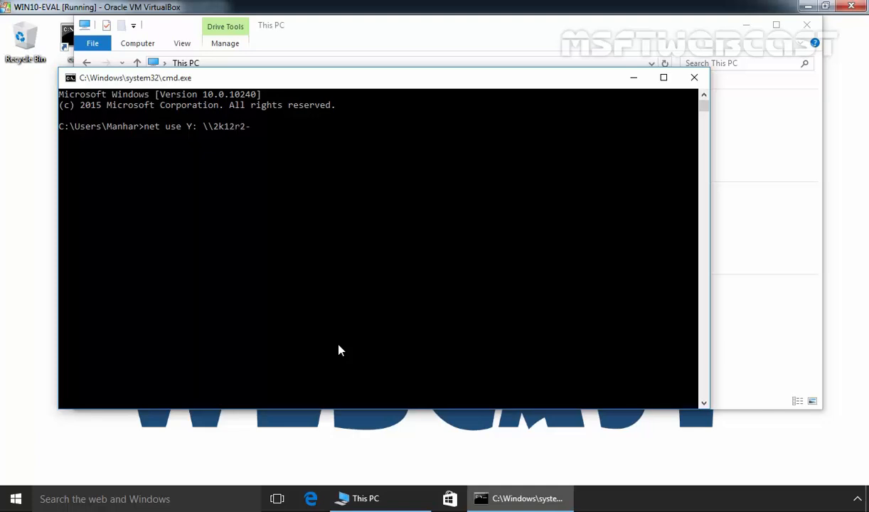
{"action": "type", "text": "eval\\"}
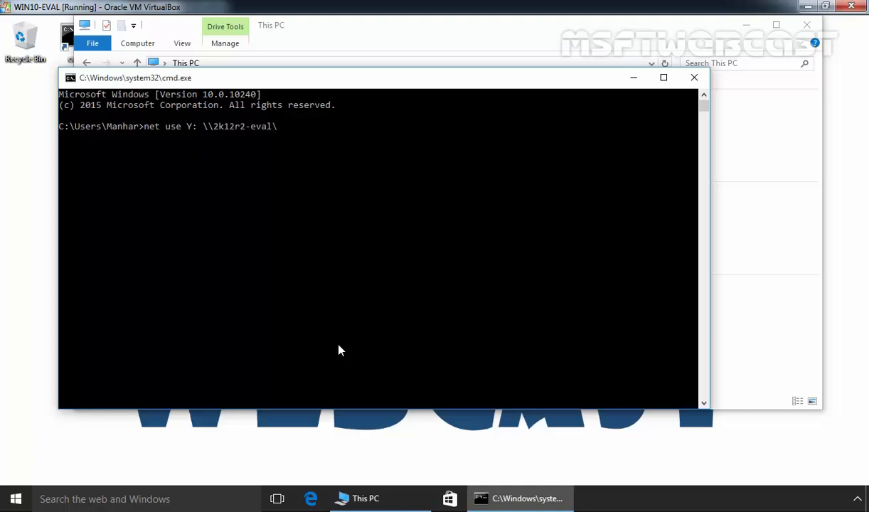
{"action": "type", "text": "shar"}
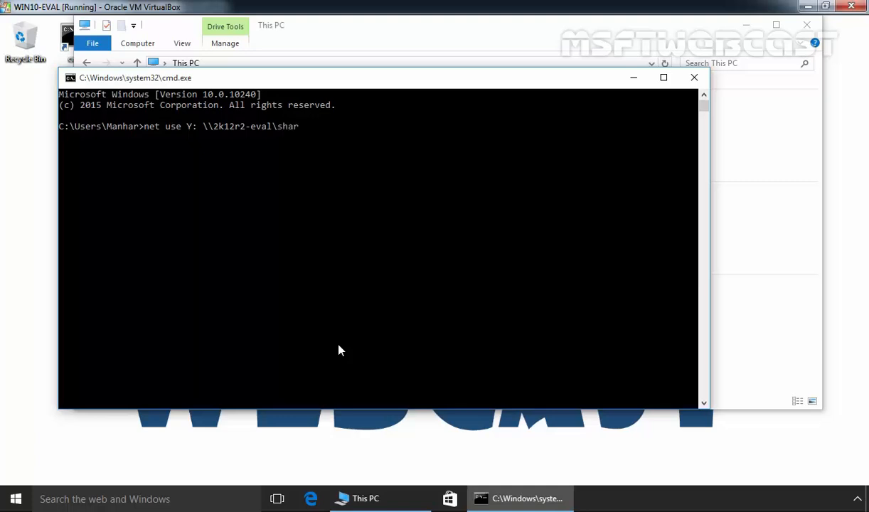
{"action": "type", "text": "1"}
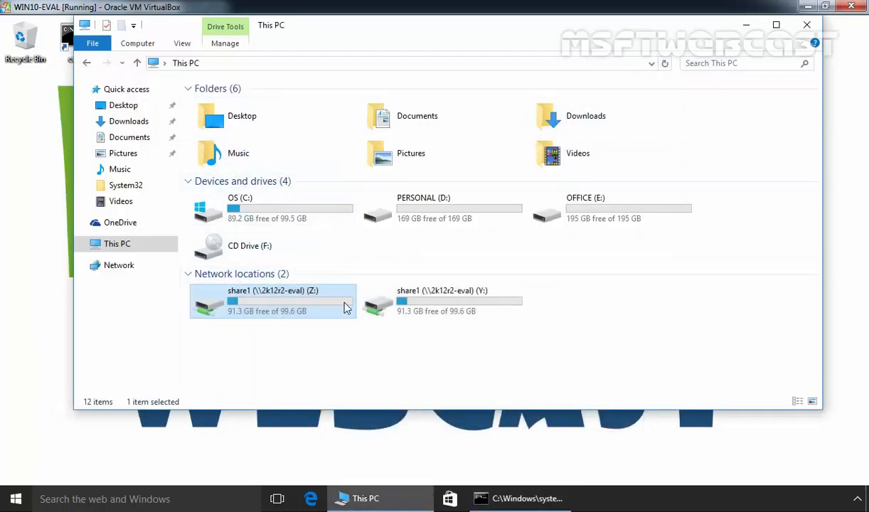
{"action": "left_click", "coordinate": [441, 300]}
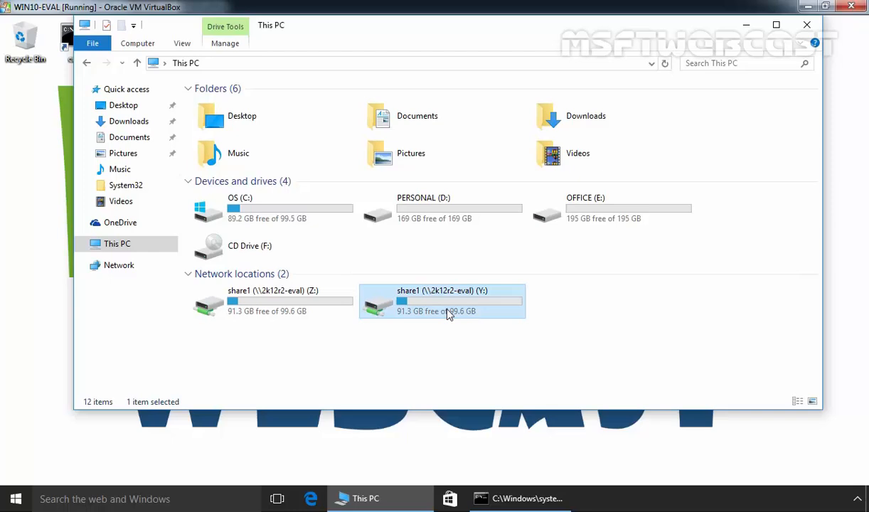
{"action": "mouse_move", "coordinate": [480, 307]}
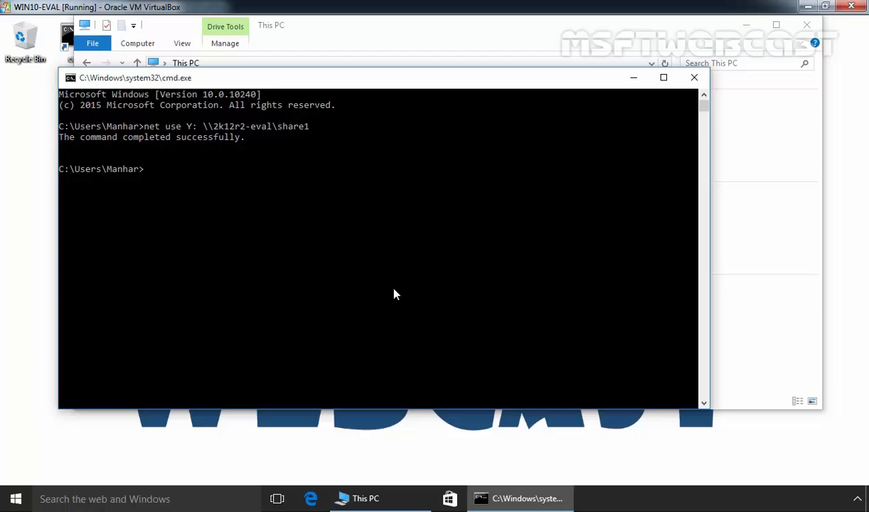
{"action": "mouse_move", "coordinate": [695, 78]}
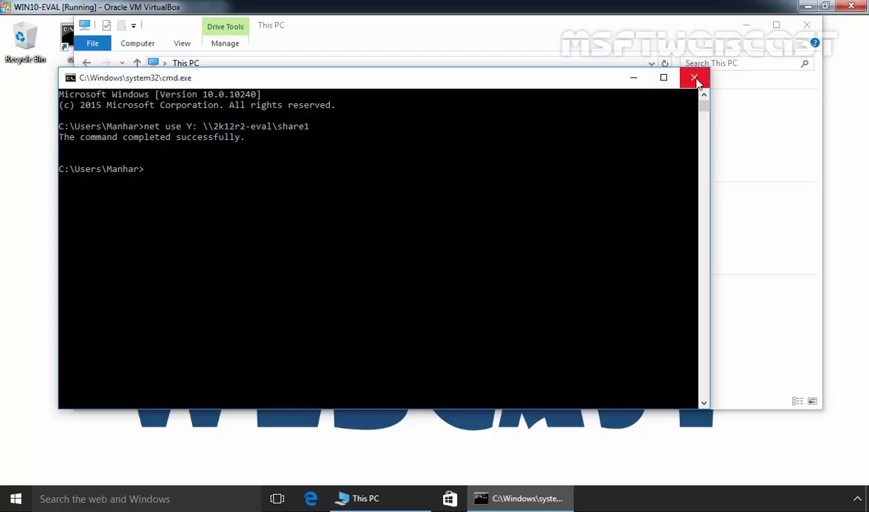
Close Command Prompt and disconnect the Y: drive from its context menu
{"action": "left_click", "coordinate": [695, 78]}
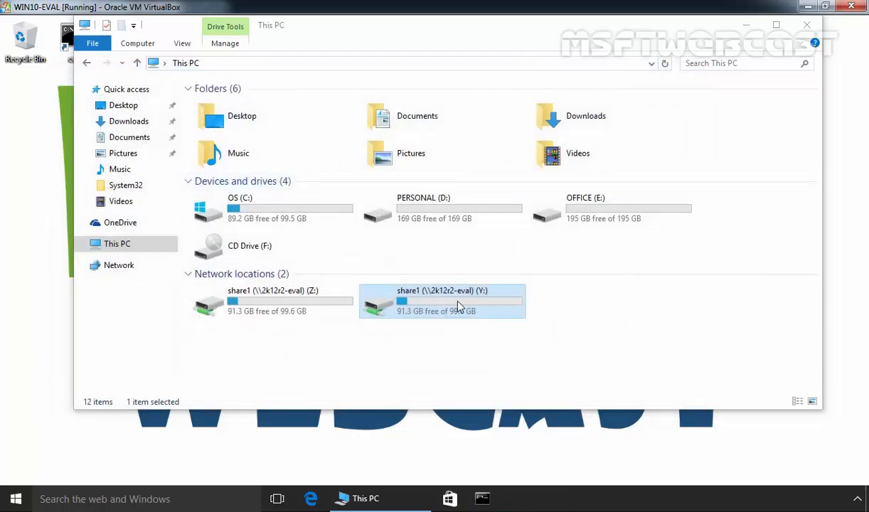
{"action": "right_click", "coordinate": [441, 300]}
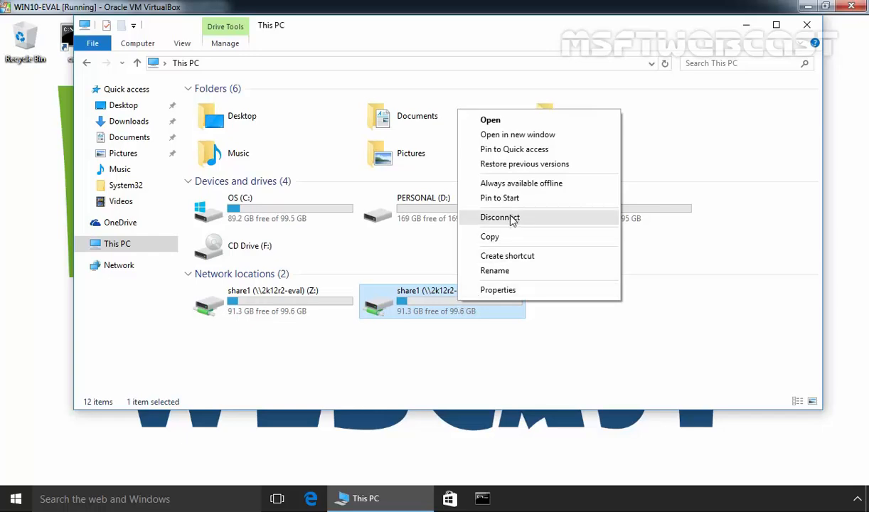
{"action": "left_click", "coordinate": [500, 217]}
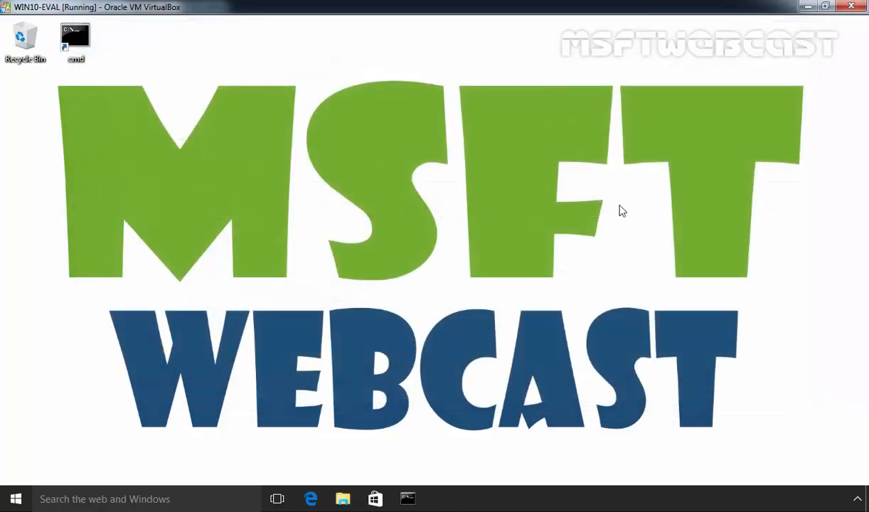
Sign out of Windows, sign back in, and open the network drive reconnect notification
{"action": "left_click", "coordinate": [15, 499]}
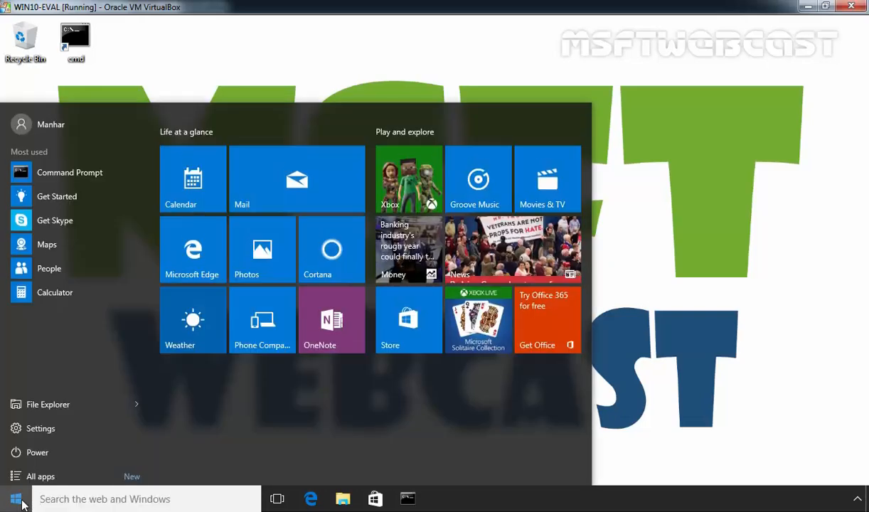
{"action": "left_click", "coordinate": [51, 125]}
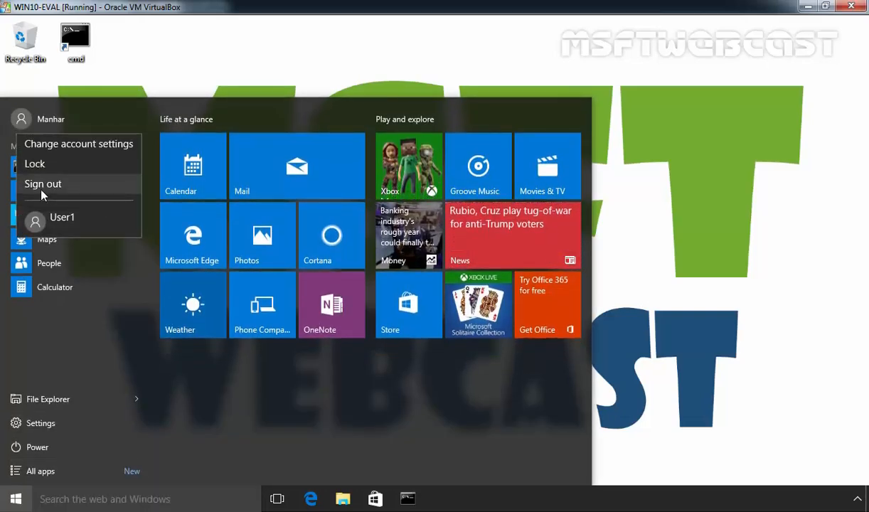
{"action": "left_click", "coordinate": [43, 184]}
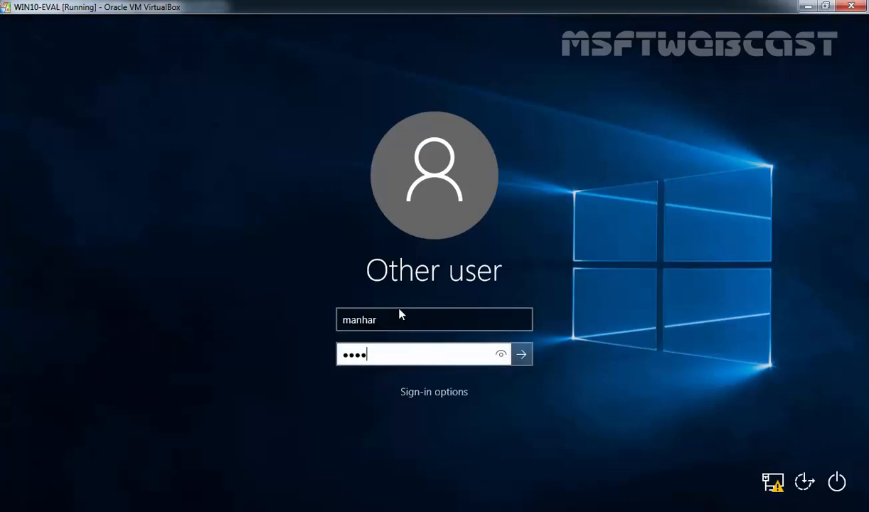
{"action": "left_click", "coordinate": [521, 354]}
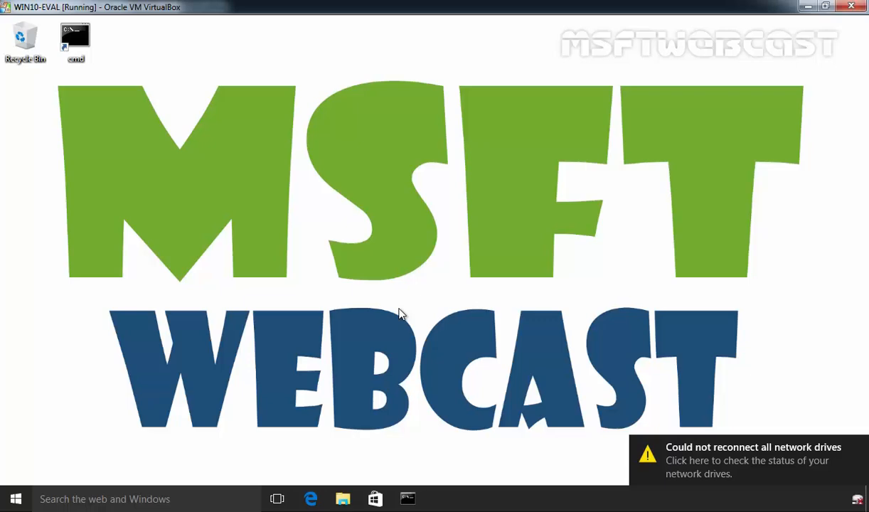
{"action": "mouse_move", "coordinate": [681, 459]}
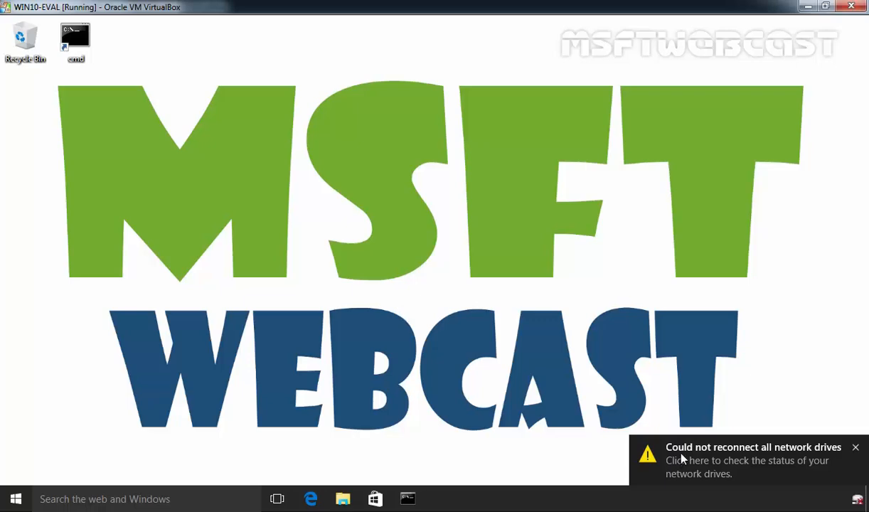
{"action": "mouse_move", "coordinate": [796, 463]}
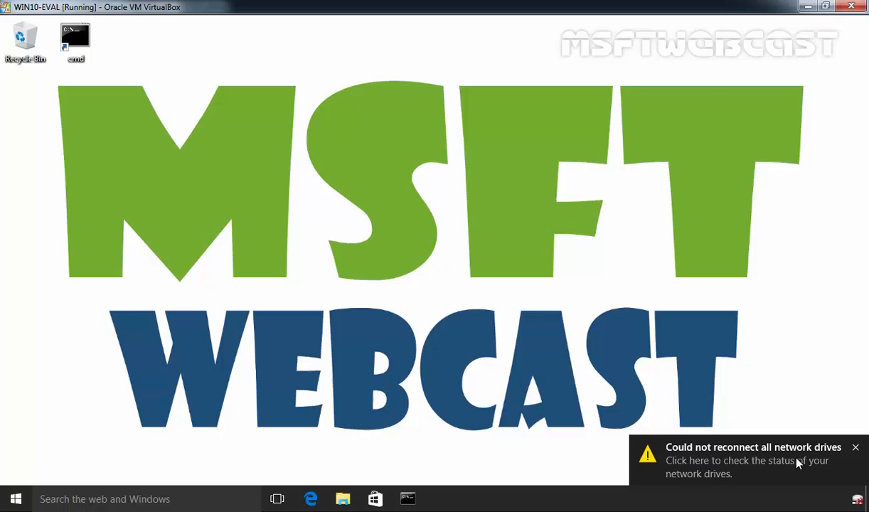
{"action": "left_click", "coordinate": [856, 447]}
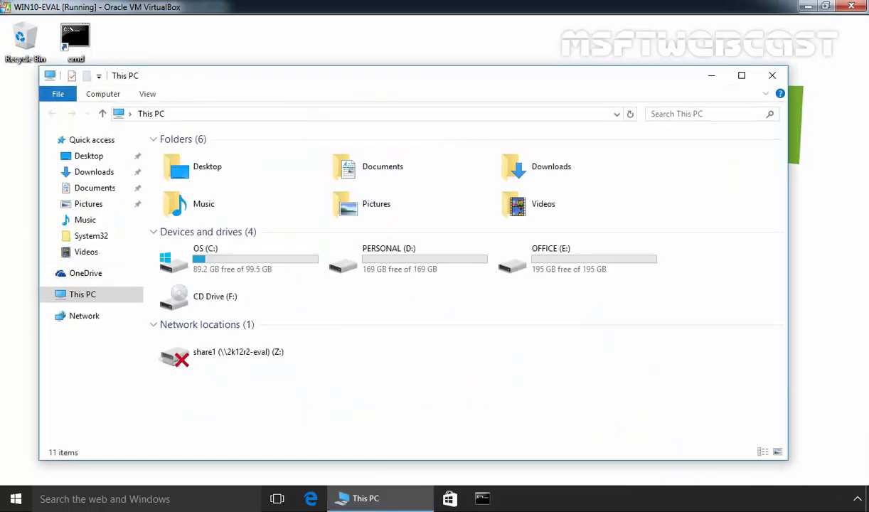
Select the disconnected Z: share1 drive marked with a red X
{"action": "left_click", "coordinate": [238, 352]}
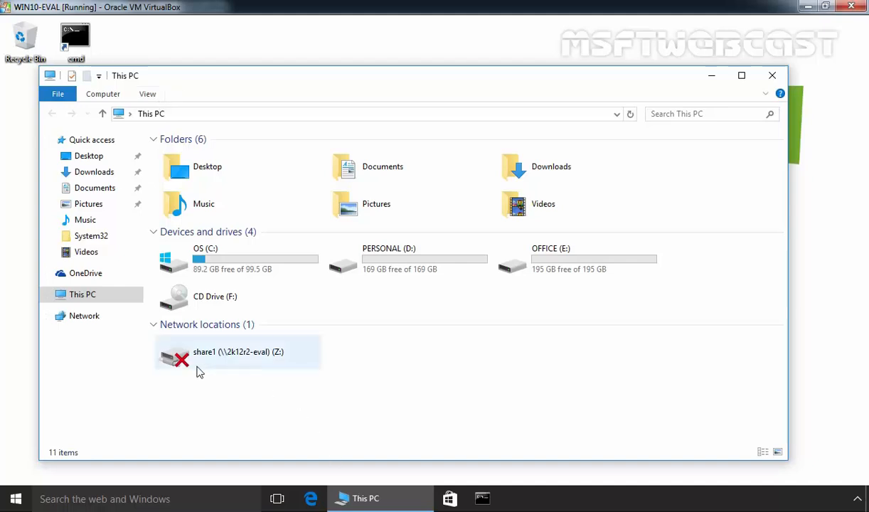
{"action": "mouse_move", "coordinate": [192, 362]}
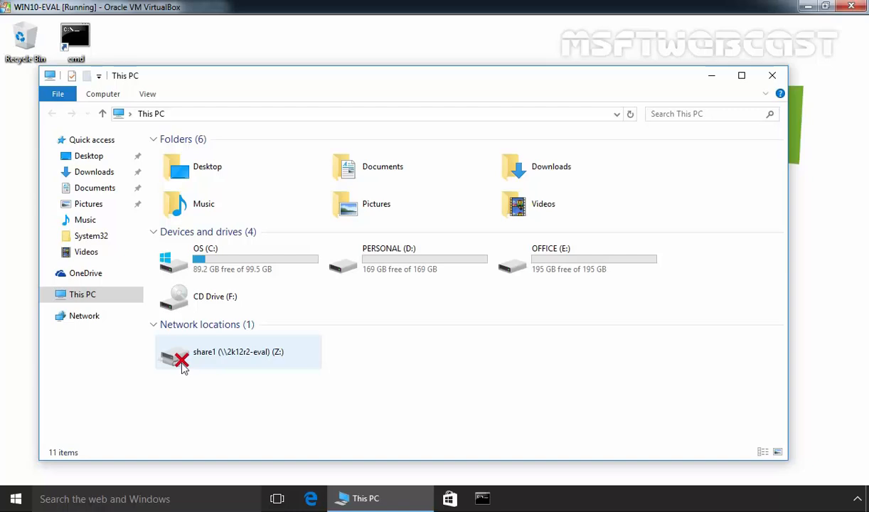
{"action": "left_click", "coordinate": [238, 351]}
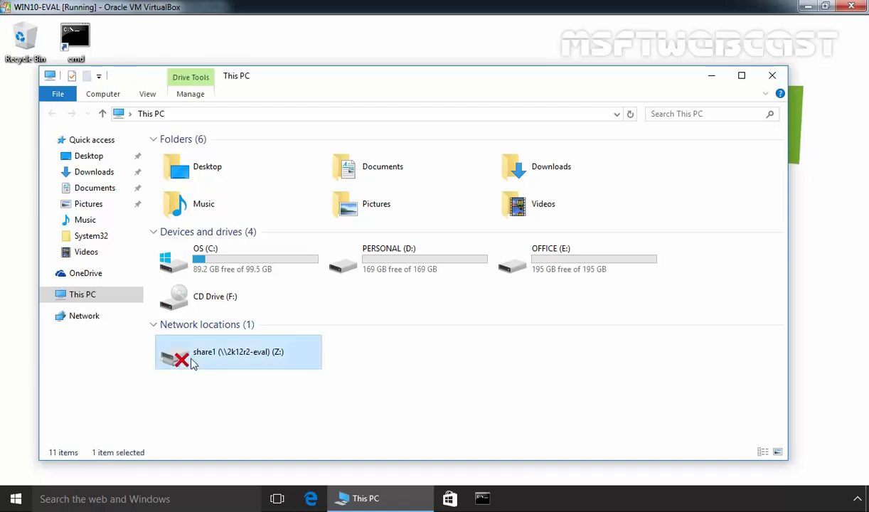
Open Z: and enter Administrator credentials for 2k12r2-eval to reconnect it
{"action": "double_click", "coordinate": [239, 352]}
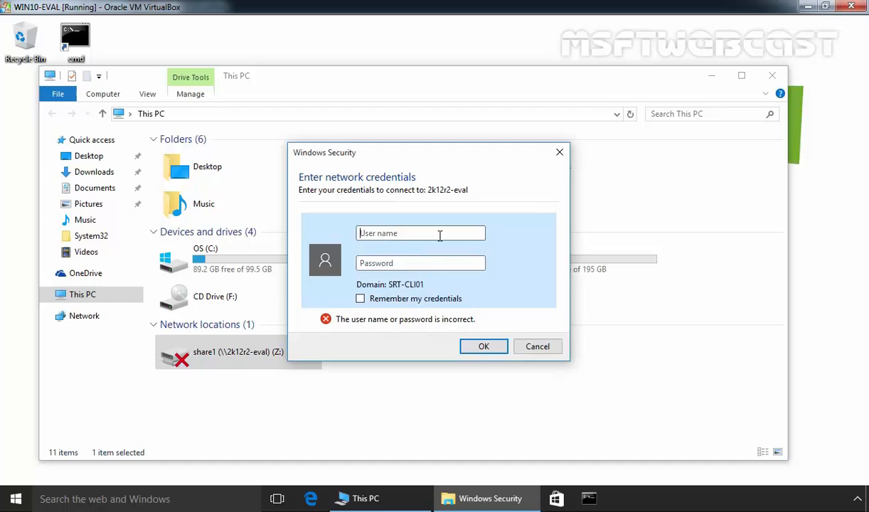
{"action": "type", "text": "Administrator"}
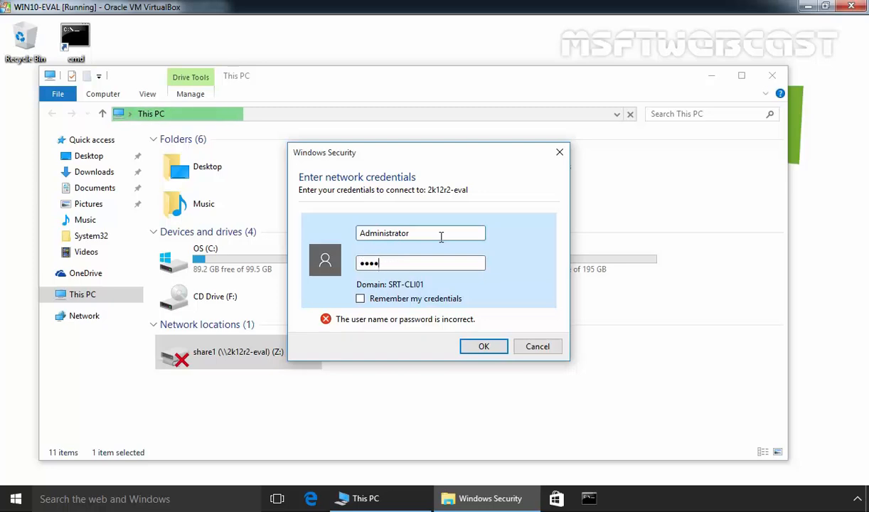
{"action": "left_click", "coordinate": [483, 346]}
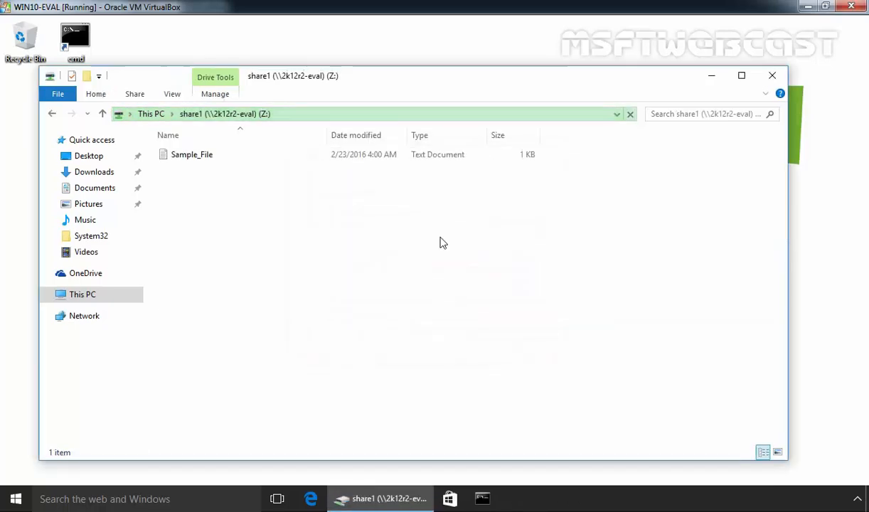
Select Sample_File, then return to This PC to see Z: reconnected
{"action": "left_click", "coordinate": [192, 154]}
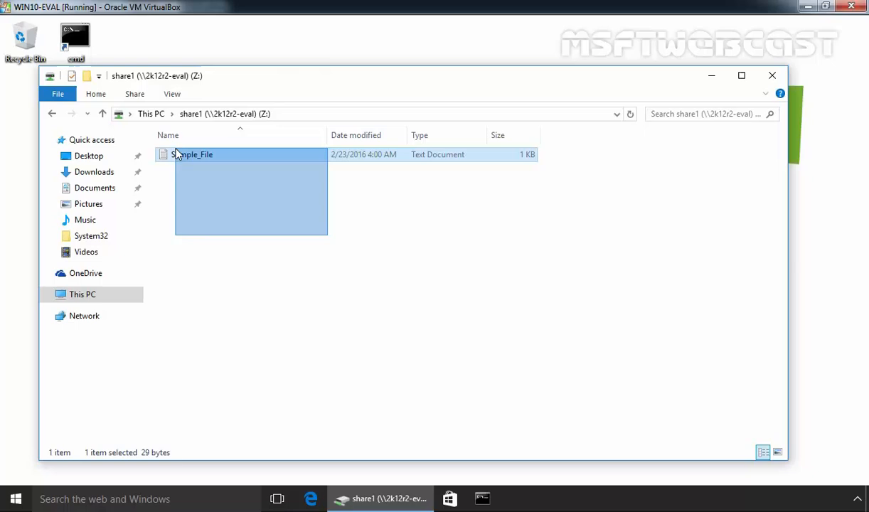
{"action": "left_click", "coordinate": [83, 293]}
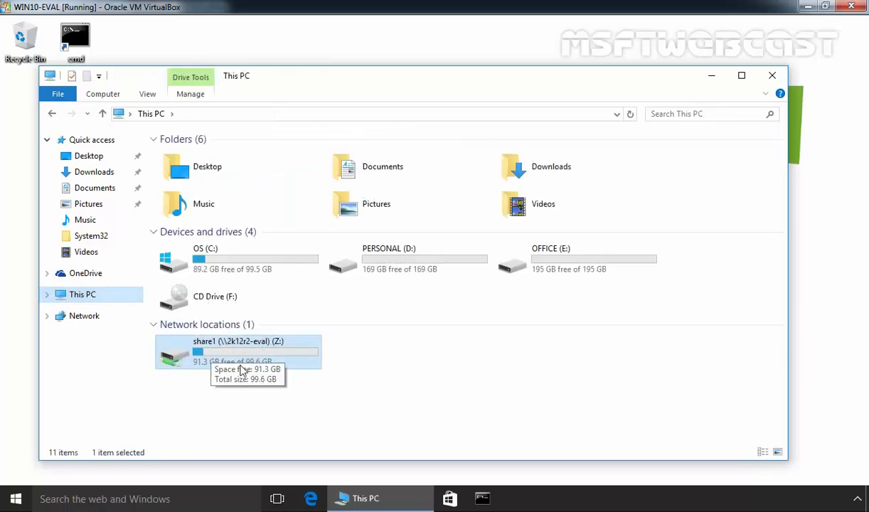
{"action": "mouse_move", "coordinate": [217, 366]}
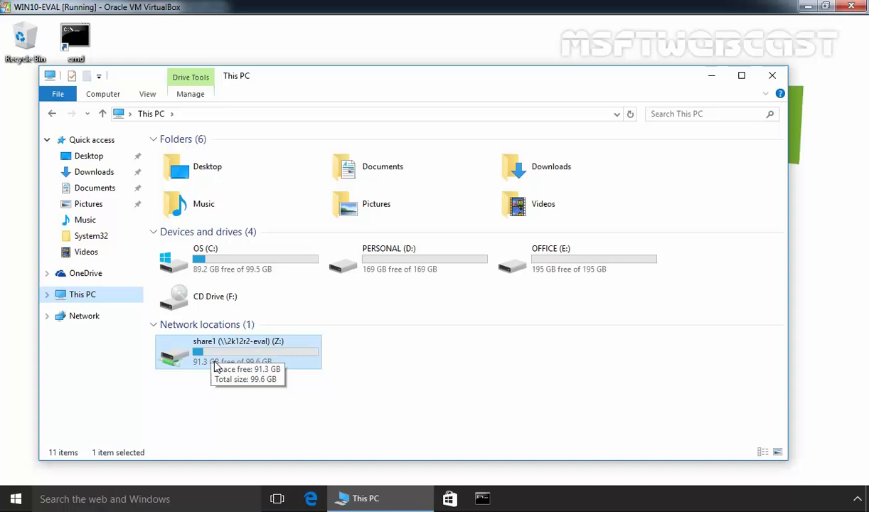